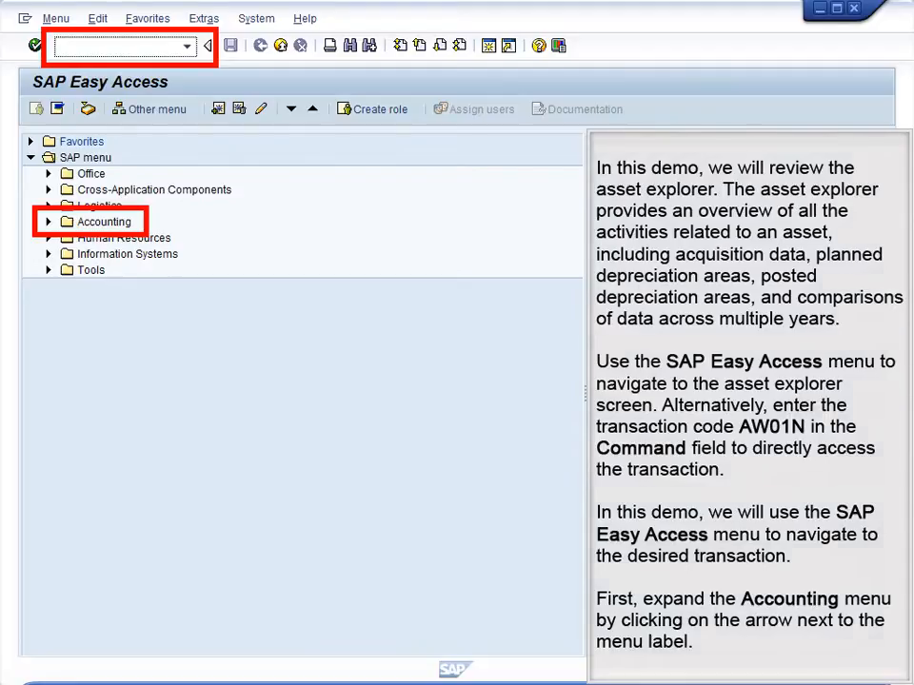
# Expand Accounting, Financial Accounting, Fixed Assets and Asset to reveal AW01N Asset Explorer
pyautogui.click(50, 221)
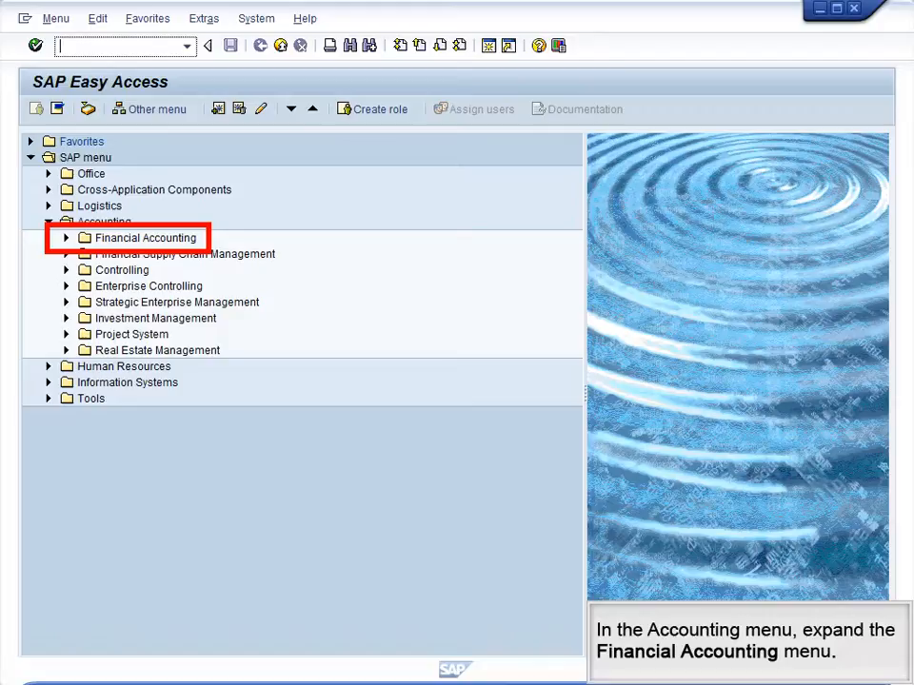
pyautogui.click(65, 236)
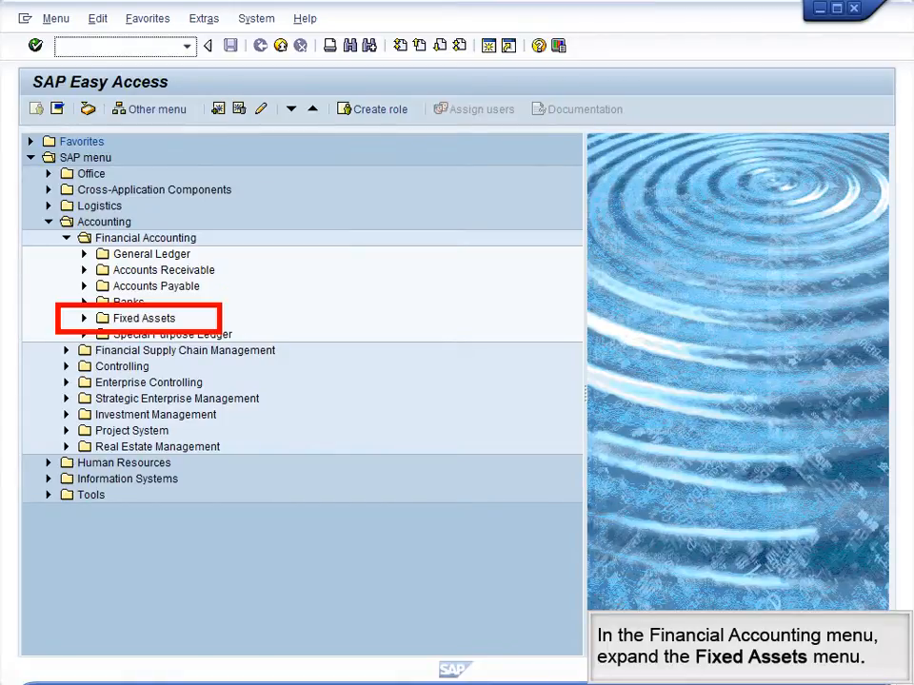
pyautogui.click(84, 318)
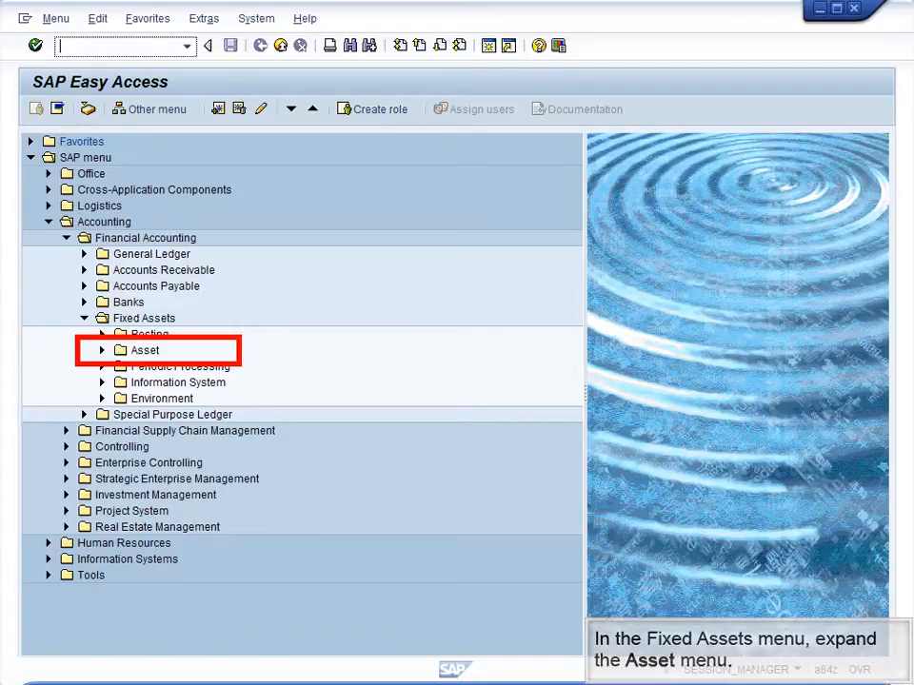
pyautogui.click(103, 350)
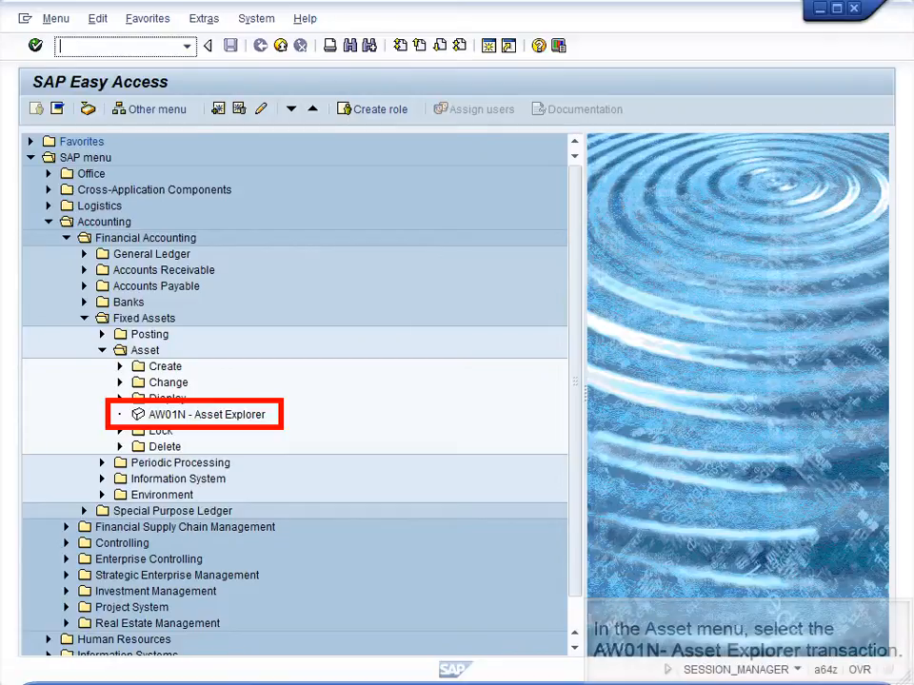
# Start Asset Explorer (AW01N) and choose company code US00 Global Bike Inc
pyautogui.doubleClick(206, 415)
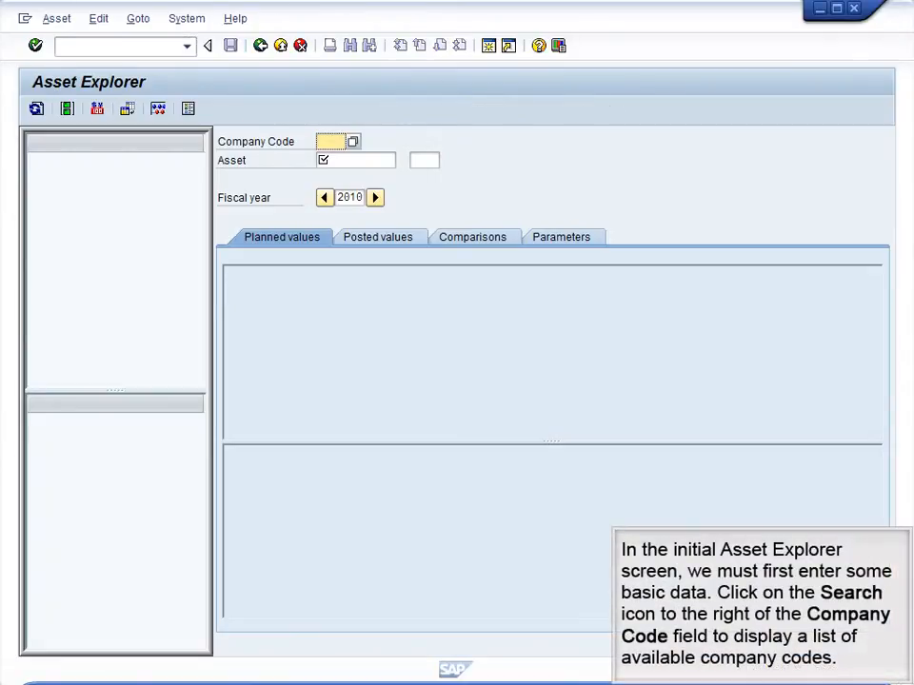
pyautogui.click(353, 140)
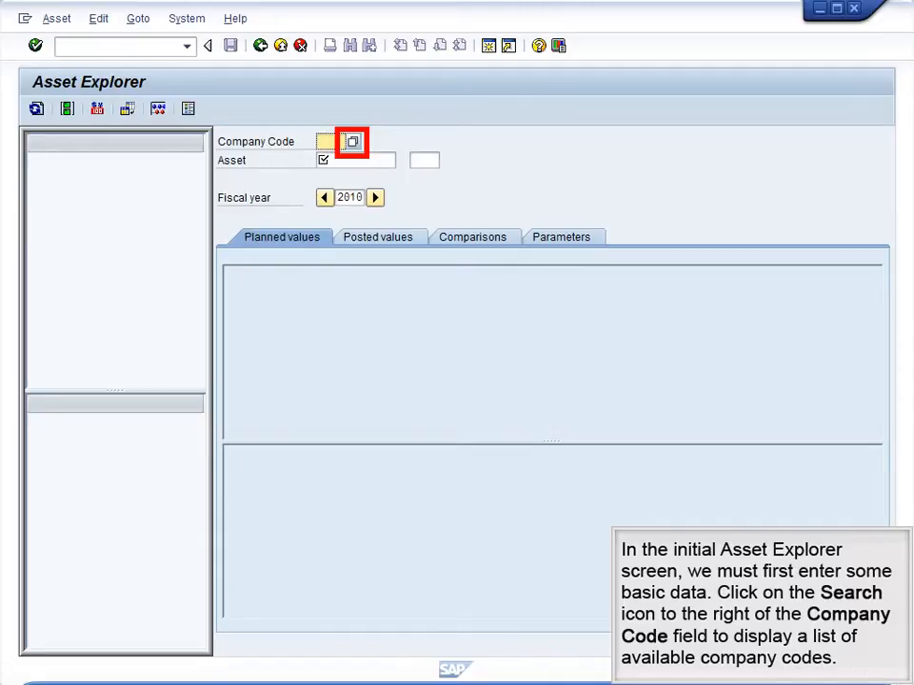
pyautogui.click(350, 141)
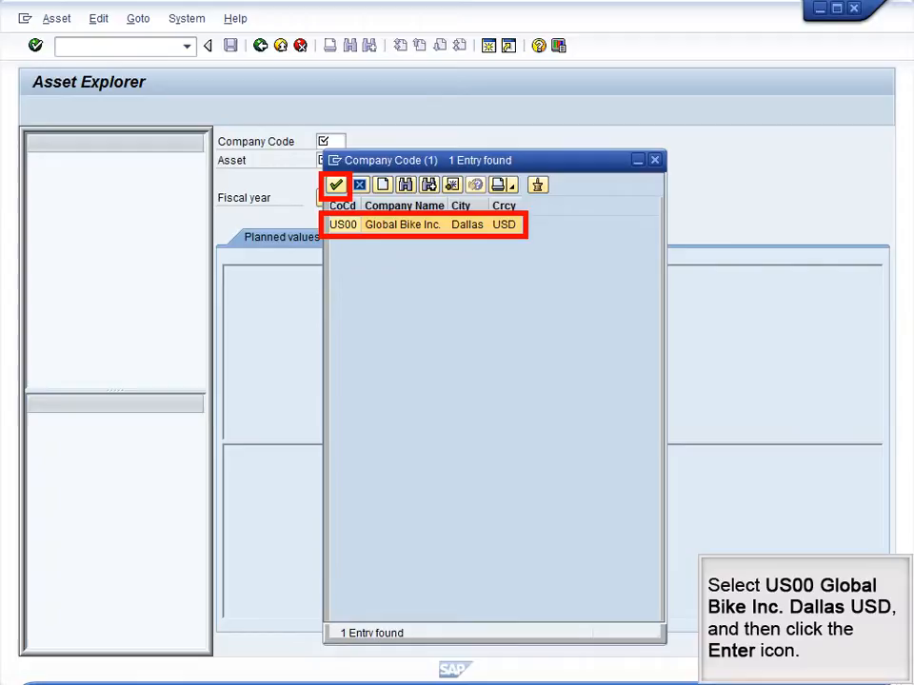
pyautogui.click(335, 185)
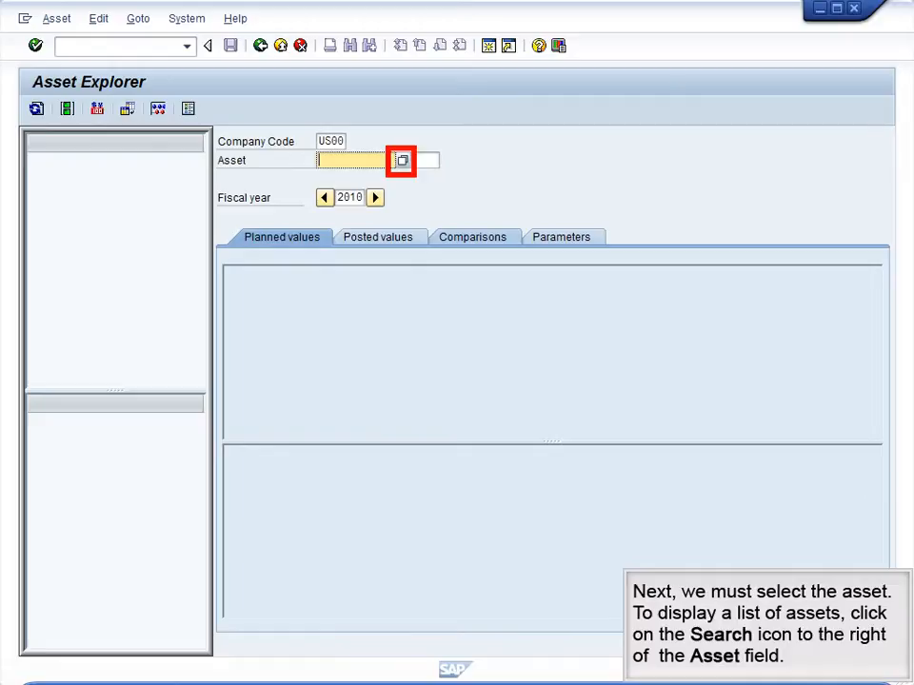
# Choose asset 100003 Office Computer 000 from the asset search list
pyautogui.click(400, 160)
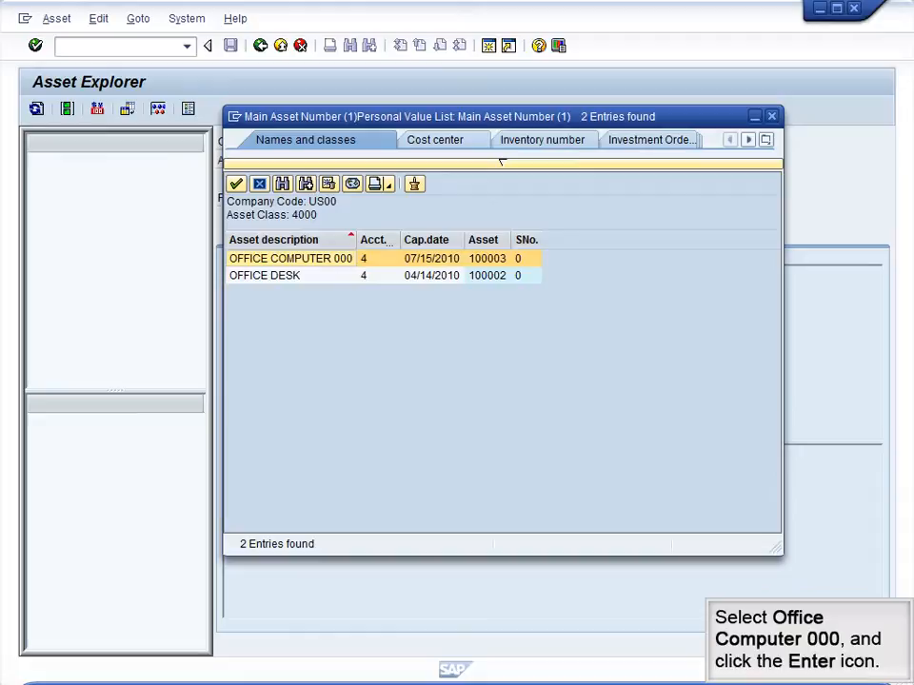
pyautogui.click(289, 259)
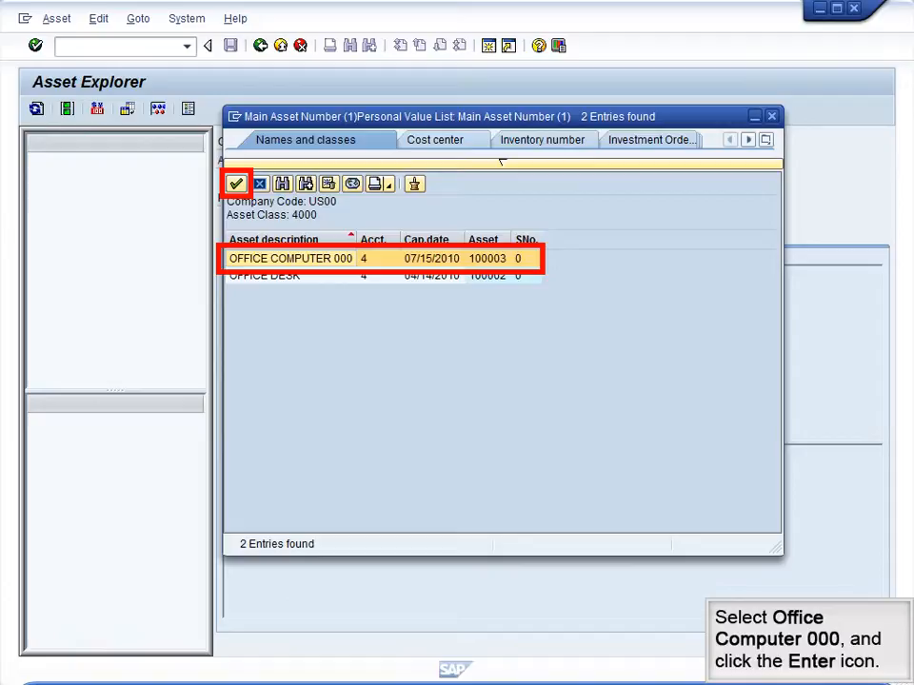
pyautogui.click(236, 183)
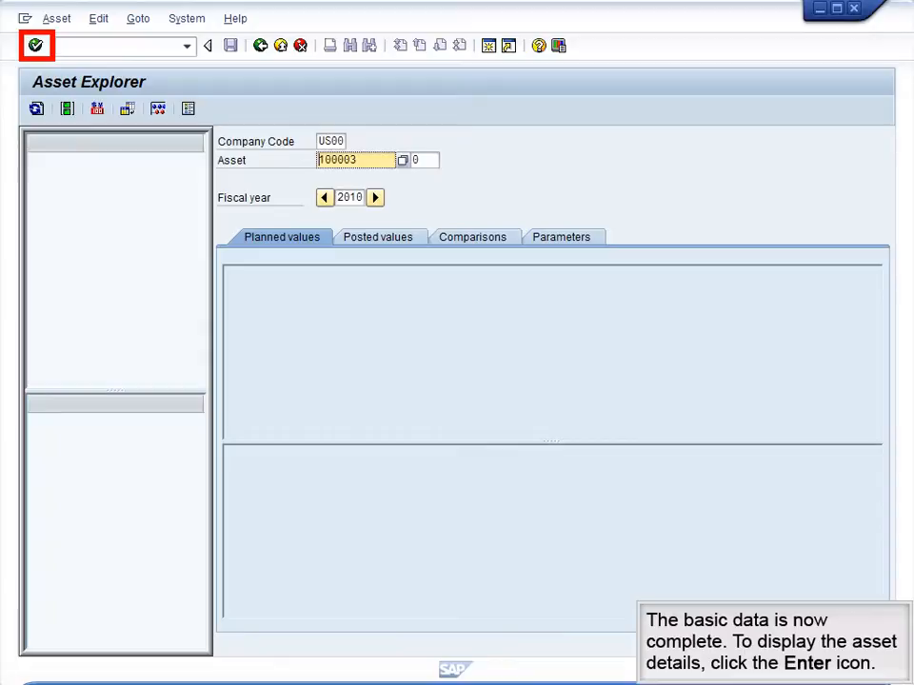
# Load Office Computer 000's planned book depreciation and July 2010 acquisition transactions
pyautogui.click(36, 45)
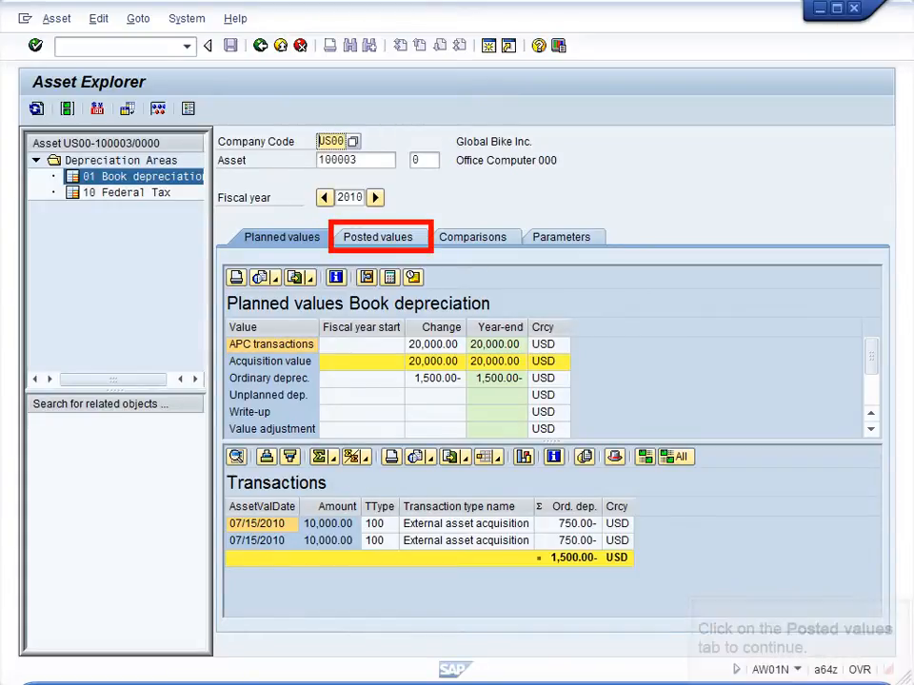
# Review the posted depreciation values, then show the 2010–2020 book depreciation comparison
pyautogui.click(376, 236)
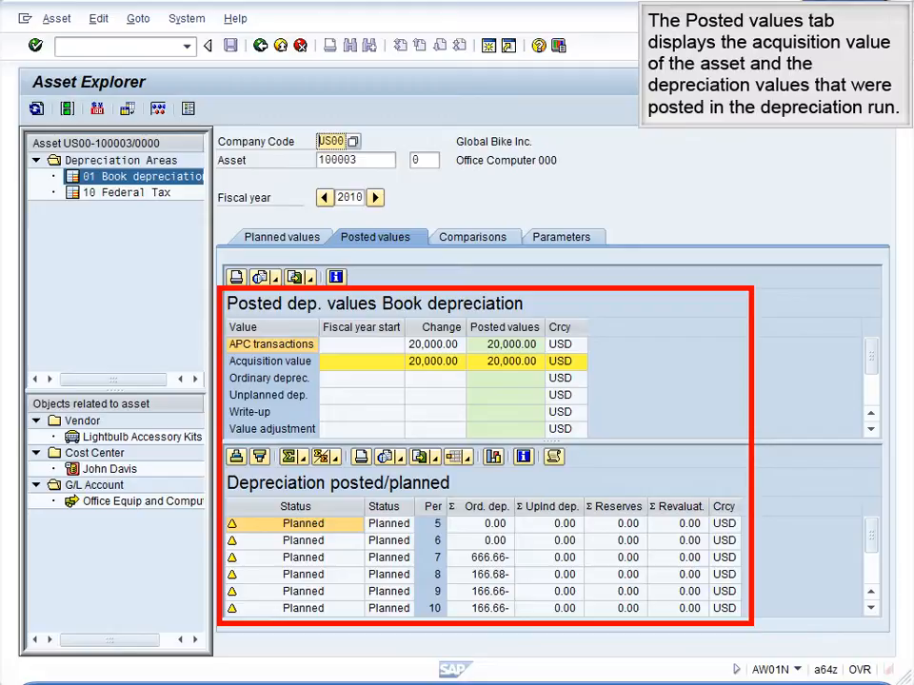
pyautogui.scroll(-3)
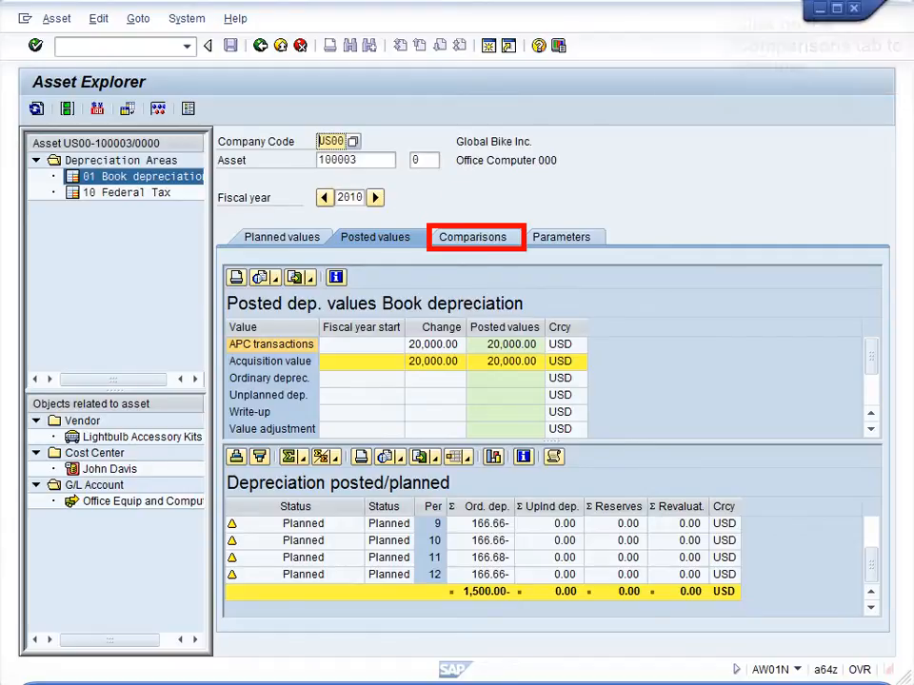
pyautogui.click(472, 236)
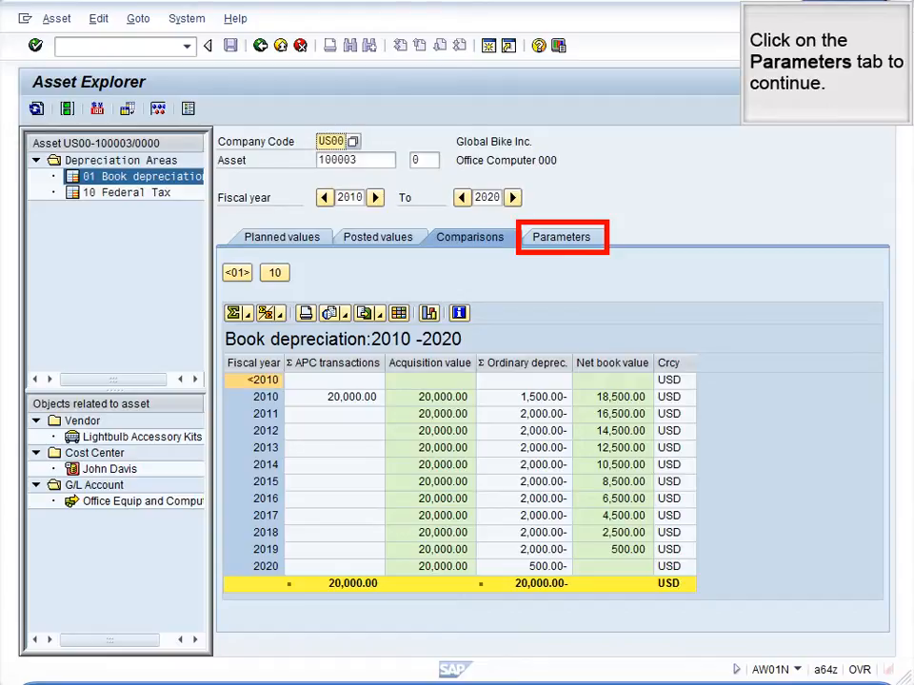
# Show the 10-year straight-line depreciation parameters and switch to the 10 Federal Tax area
pyautogui.click(562, 236)
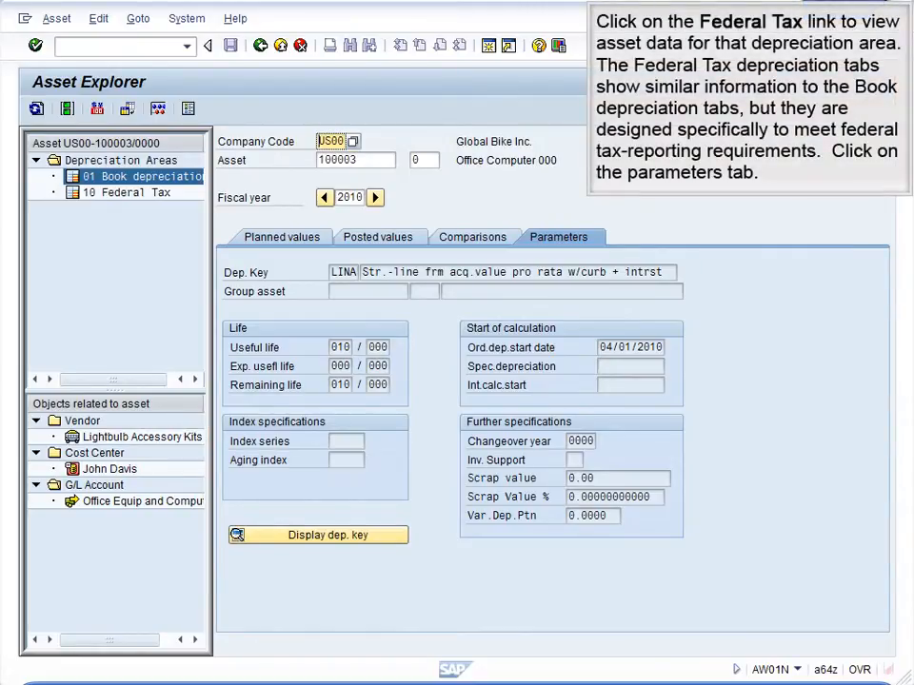
pyautogui.click(134, 192)
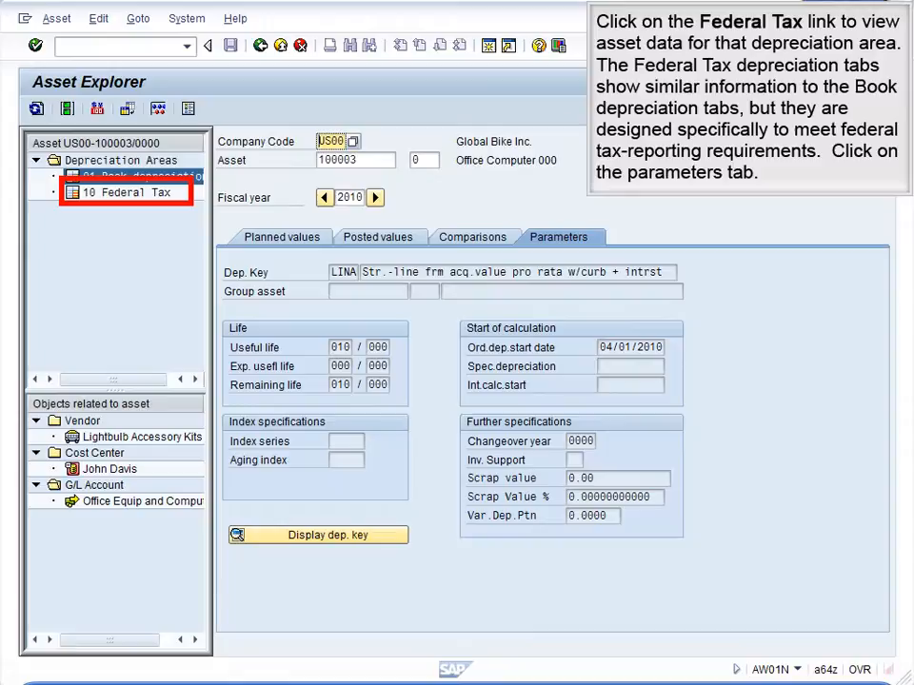
pyautogui.click(129, 193)
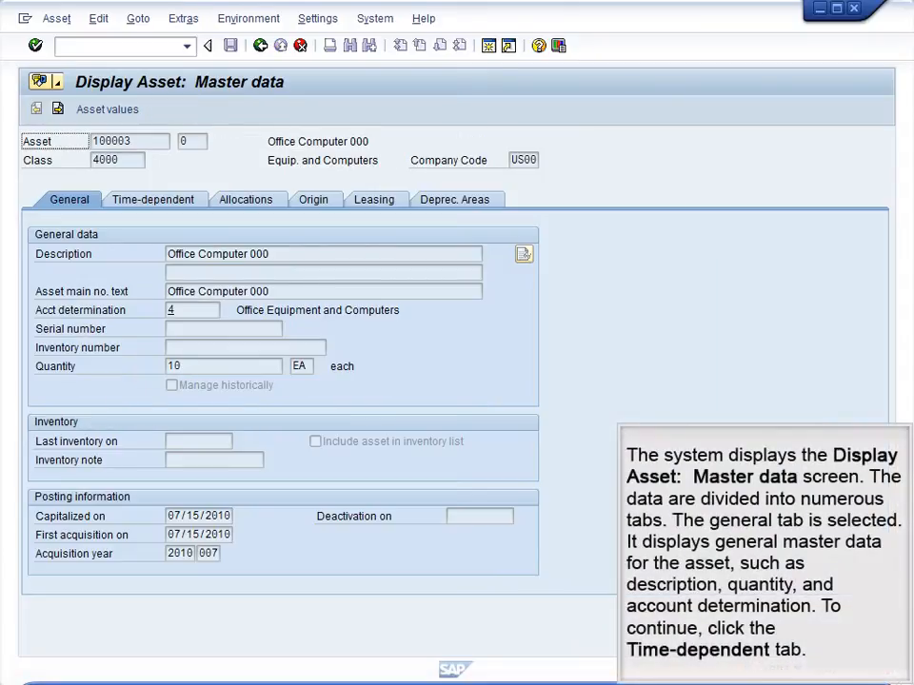
# Review time-dependent master data, then show the book and ACRS/MACRS areas with 10-year lives
pyautogui.click(152, 200)
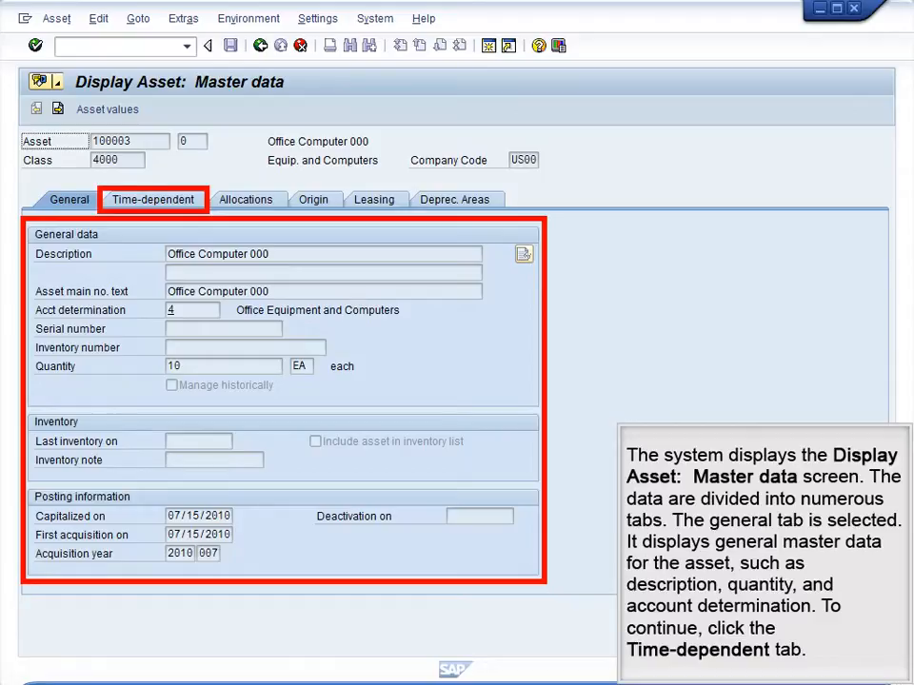
pyautogui.click(151, 200)
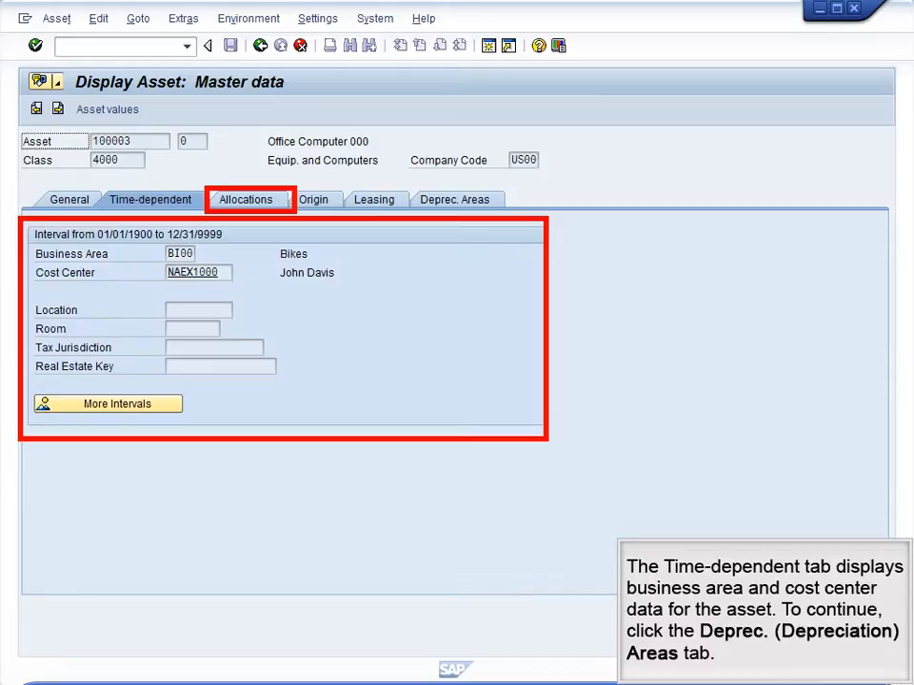
pyautogui.click(453, 200)
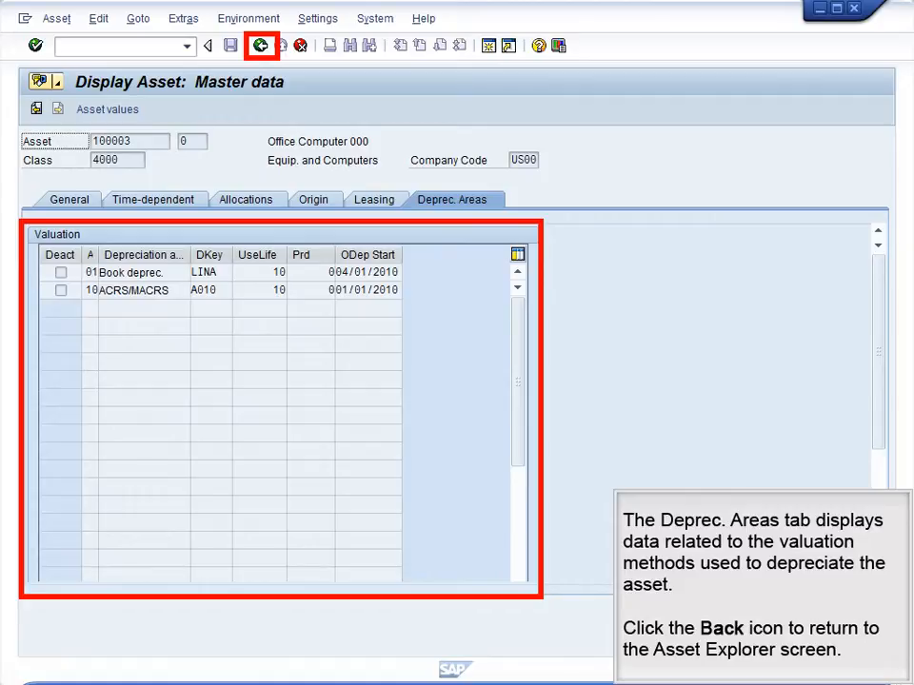
# Go back to the Asset Explorer and display its Icon Legend
pyautogui.click(259, 45)
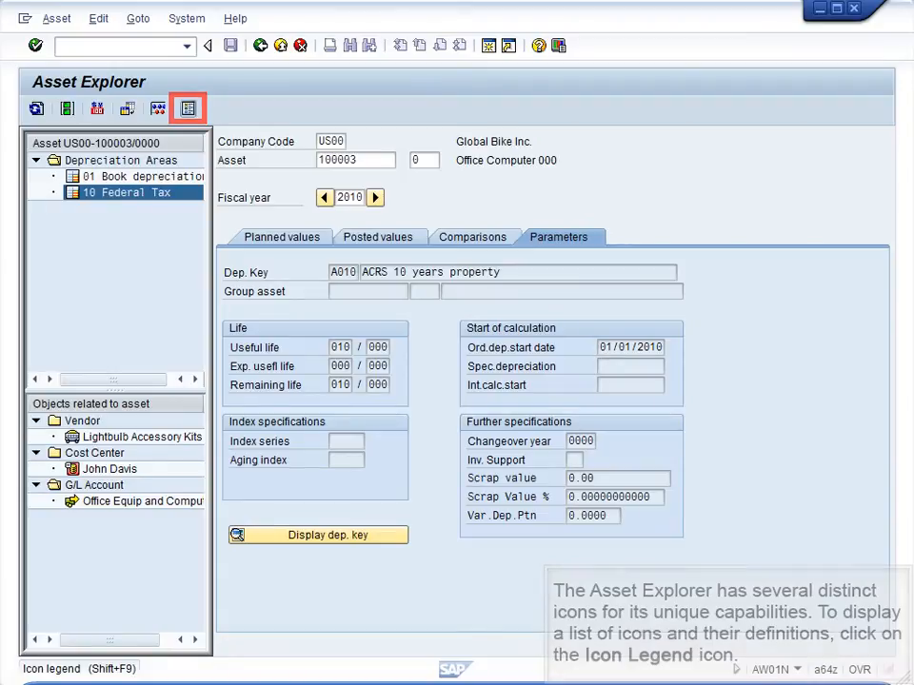
pyautogui.click(187, 106)
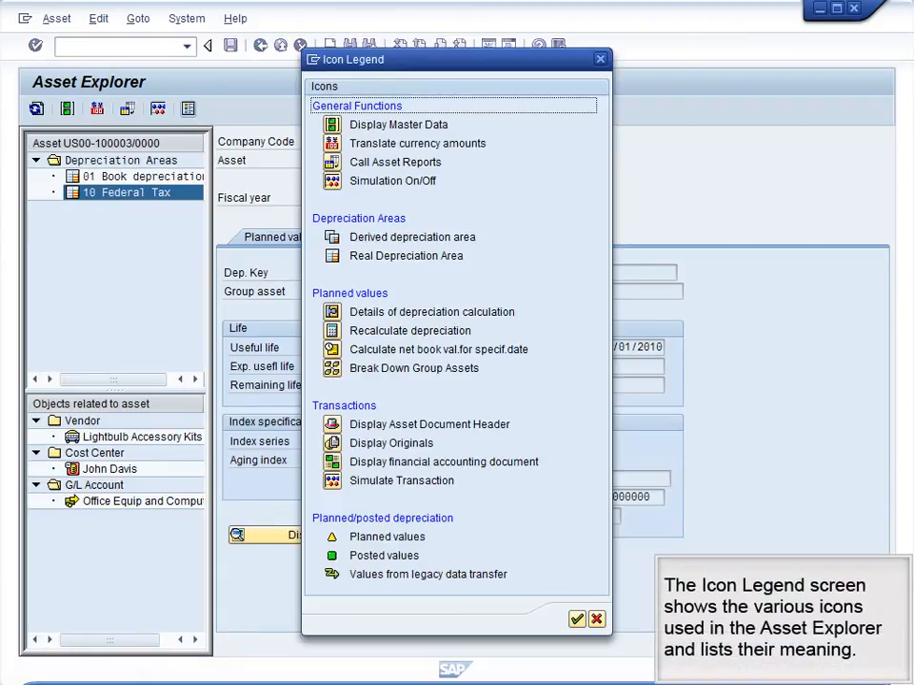